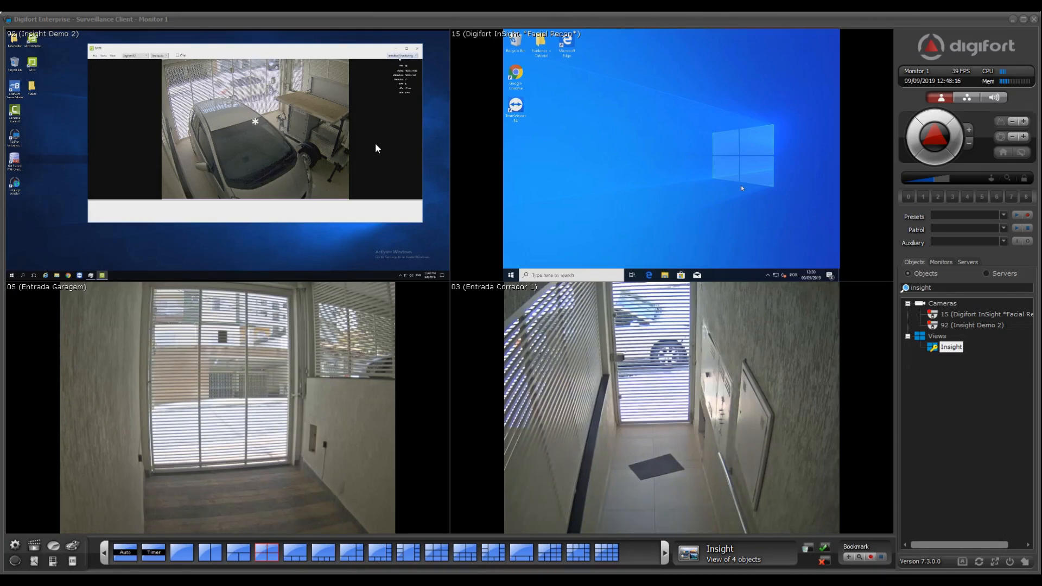
Select the Insight Demo 2 and camera 15 channels, then enlarge Insight Demo 2 to fill the view
{"action": "left_click", "coordinate": [664, 153]}
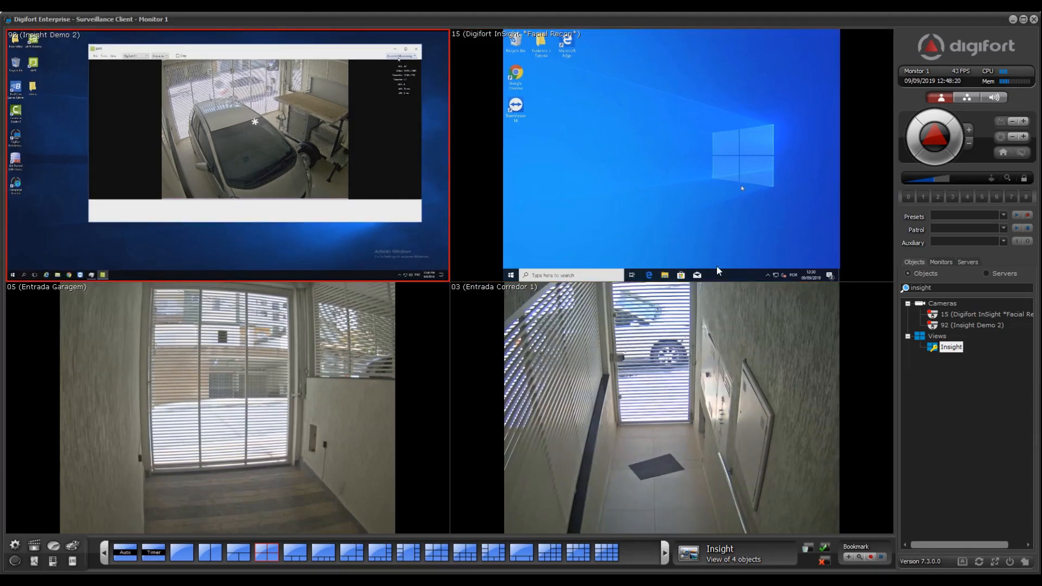
{"action": "left_click", "coordinate": [984, 314]}
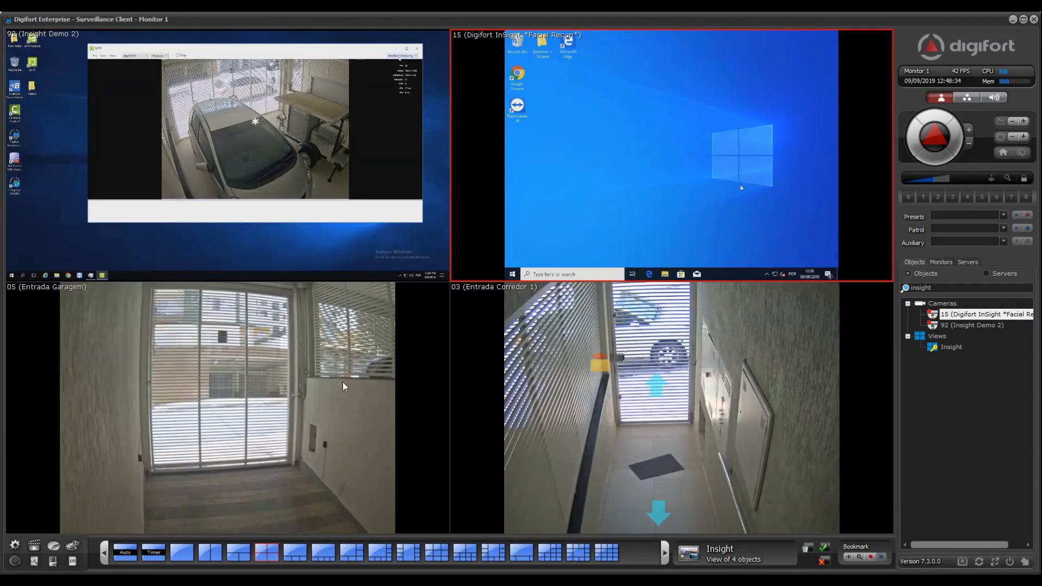
{"action": "left_click", "coordinate": [560, 346]}
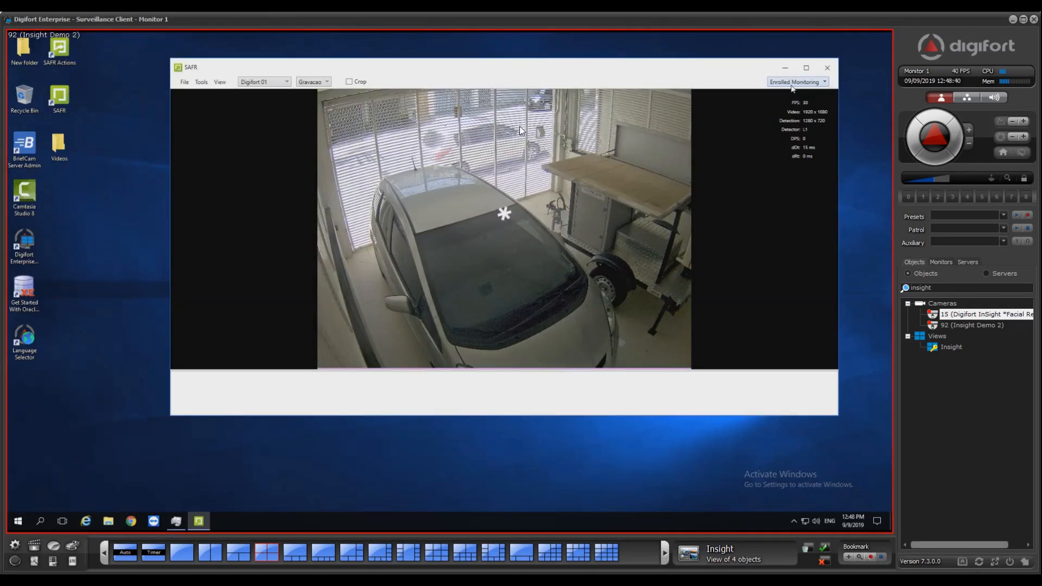
On the remote Insight Demo 2 desktop, launch and close the web browser from Start, then reopen Start to search Notepad
{"action": "left_click", "coordinate": [266, 553]}
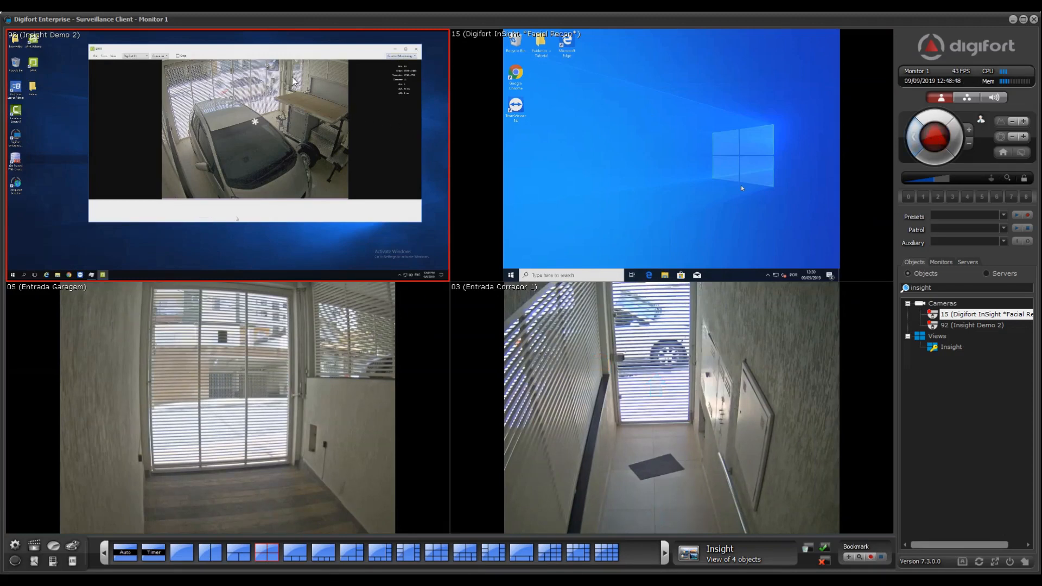
{"action": "mouse_move", "coordinate": [773, 118]}
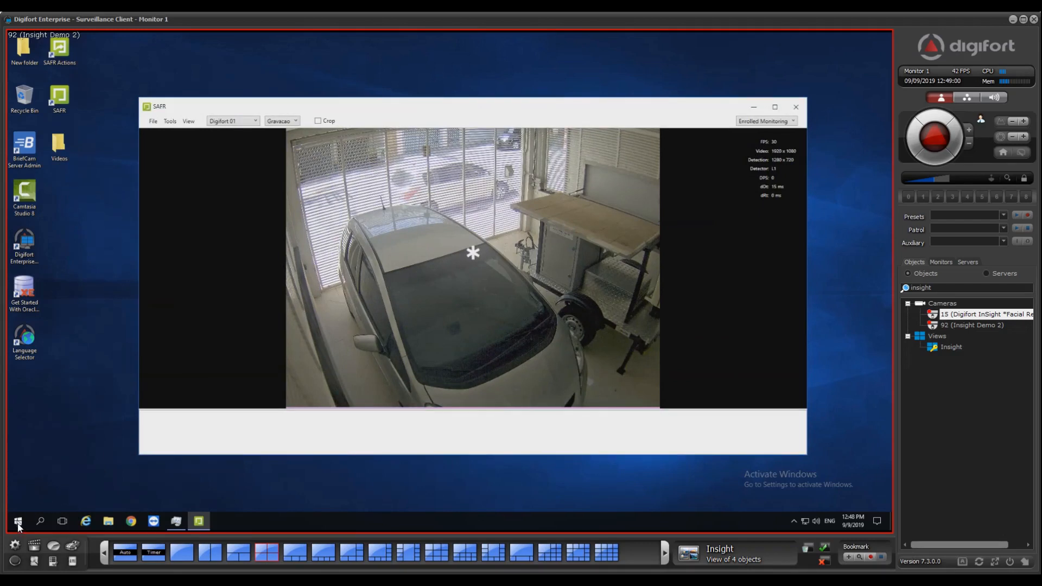
{"action": "left_click", "coordinate": [17, 521]}
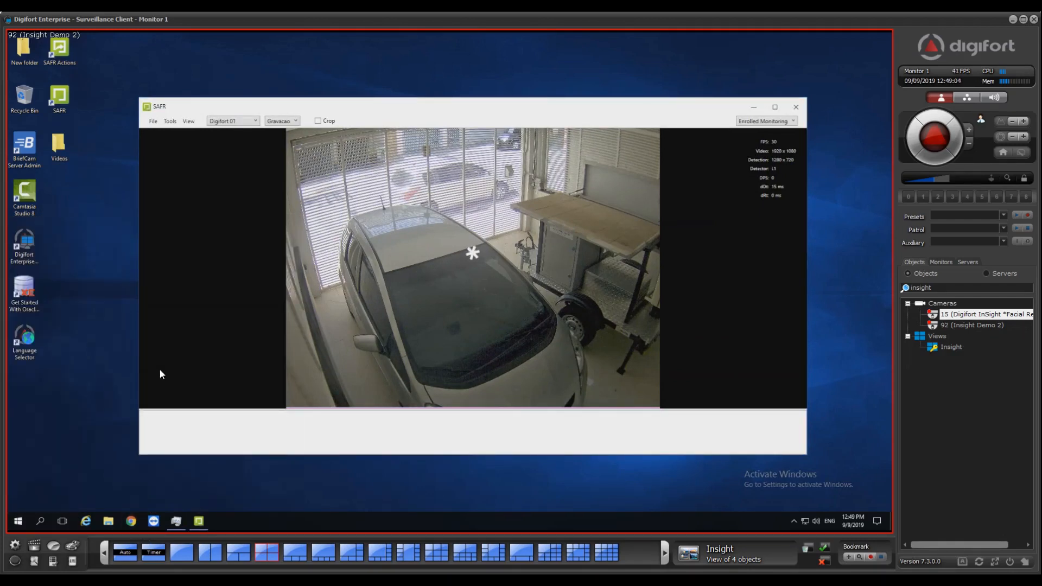
{"action": "left_click", "coordinate": [130, 521]}
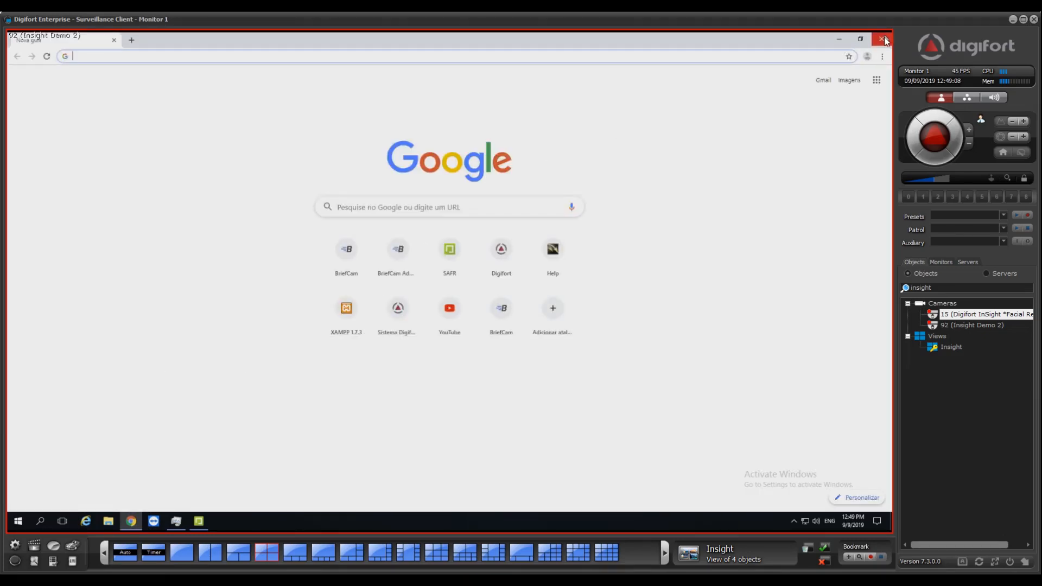
{"action": "left_click", "coordinate": [884, 39]}
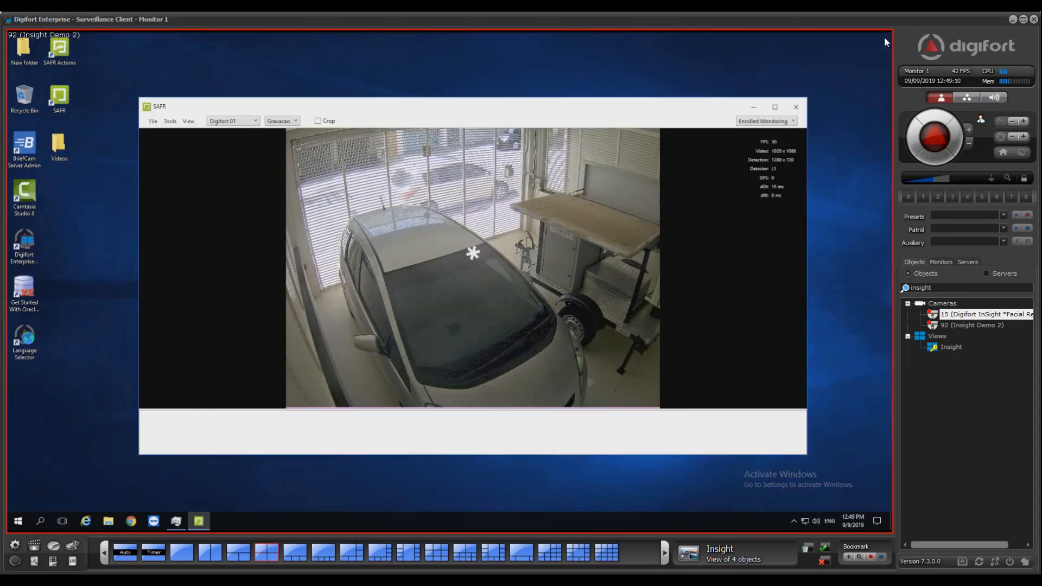
{"action": "mouse_move", "coordinate": [167, 254]}
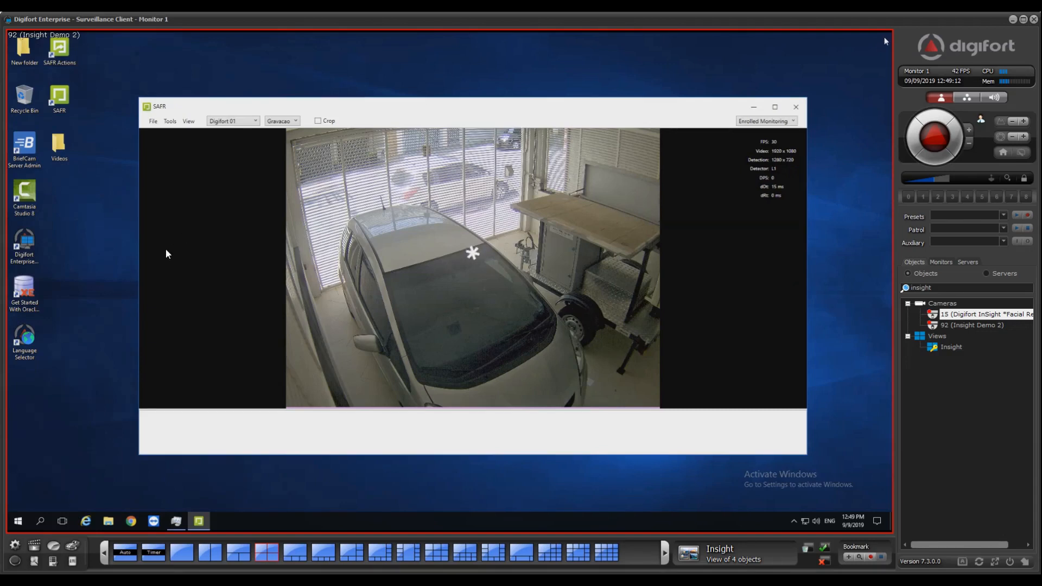
{"action": "left_click", "coordinate": [18, 521]}
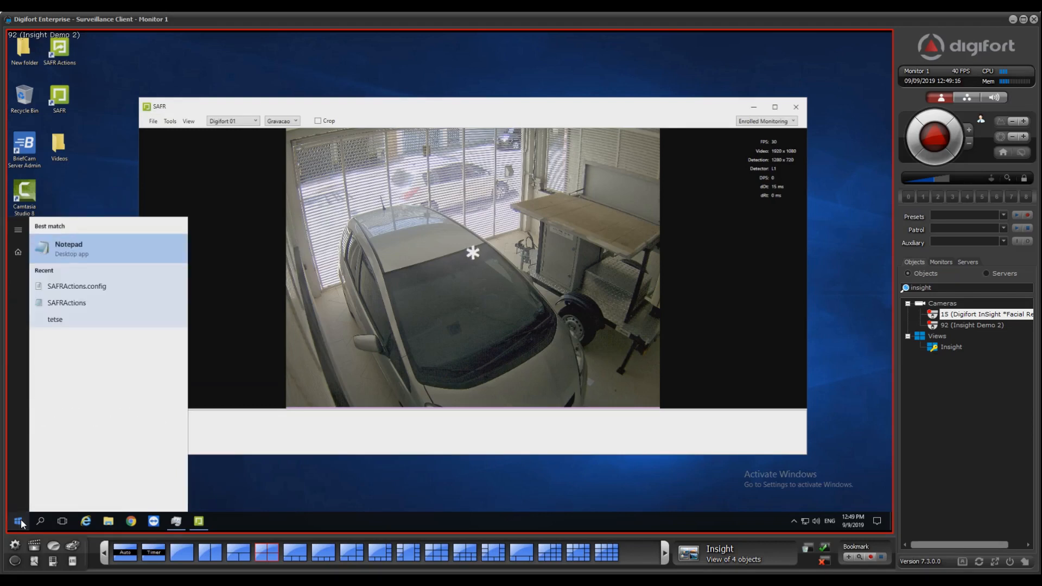
Launch Notepad from the remote Start menu and enter the line 'This is a test'
{"action": "left_click", "coordinate": [68, 248]}
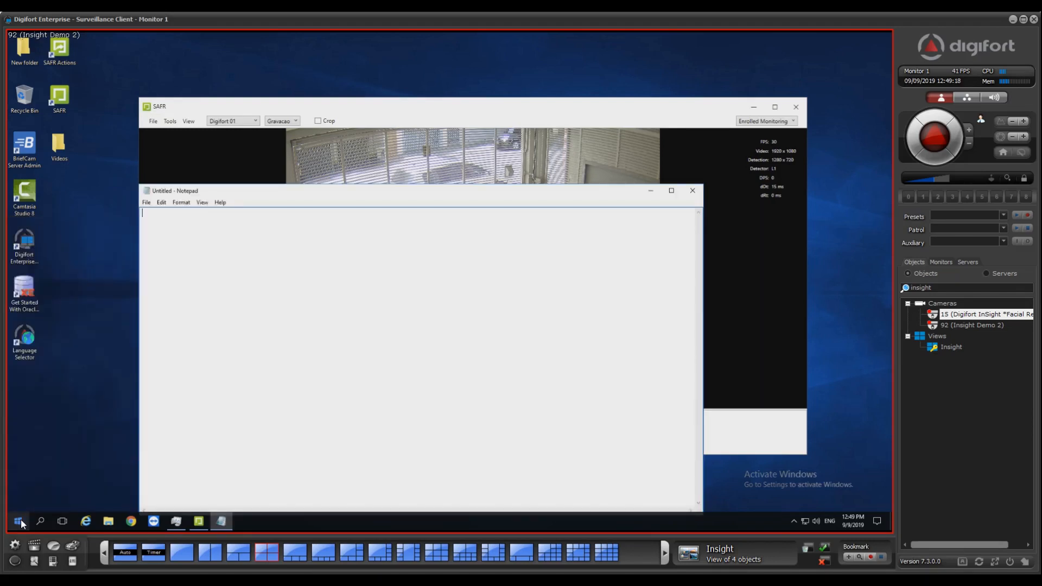
{"action": "type", "text": "This is a w"}
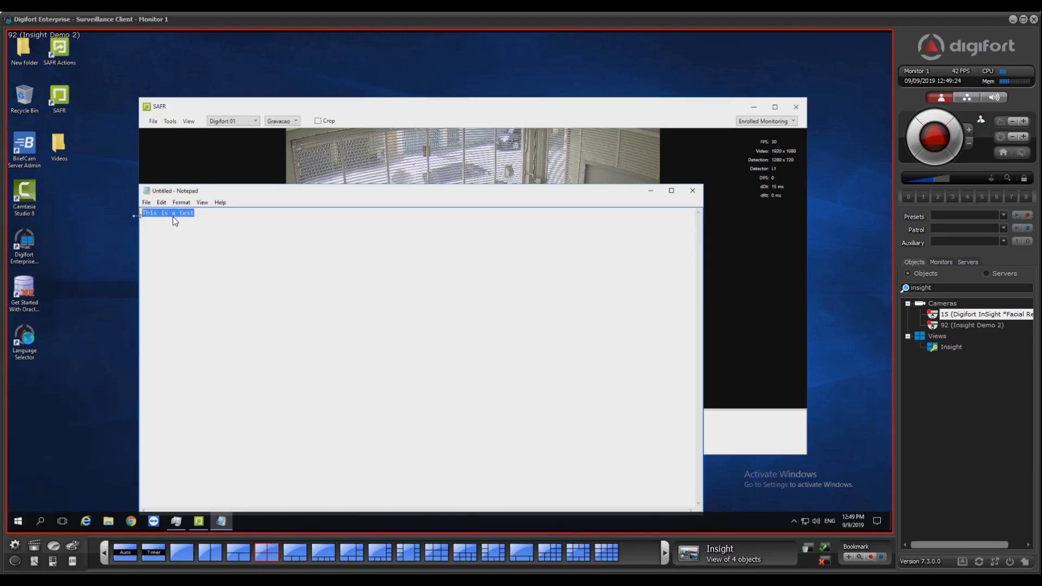
{"action": "left_click", "coordinate": [217, 240]}
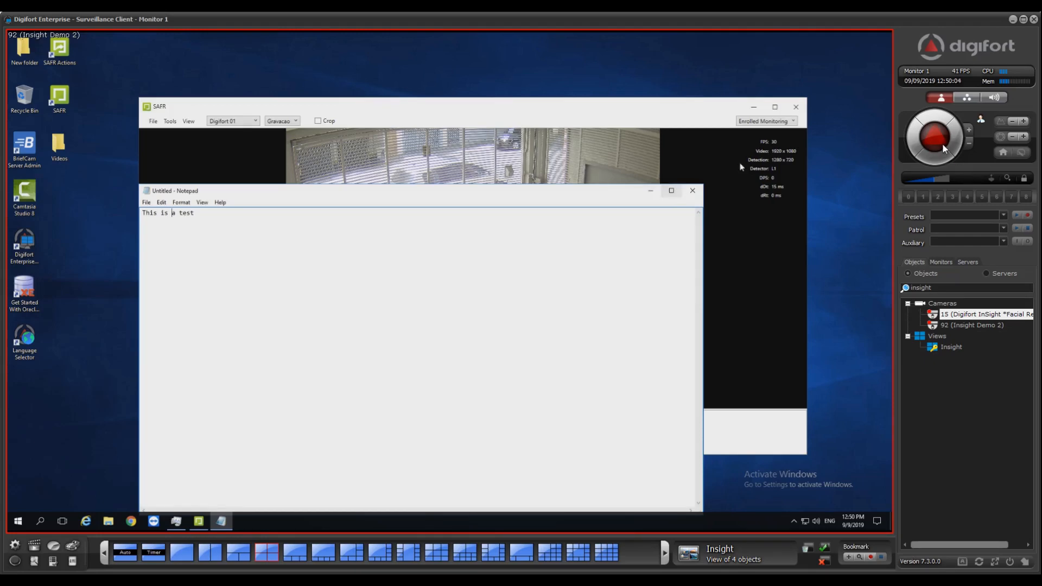
Toggle Insight Demo 2 between enlarged and grid view, ending on the four-channel grid
{"action": "left_click", "coordinate": [266, 553]}
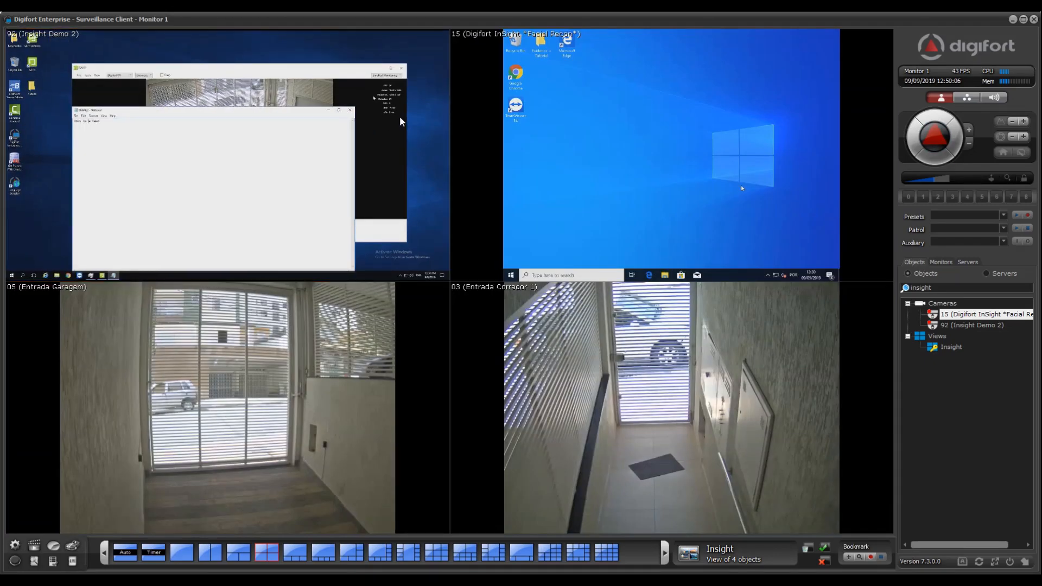
{"action": "double_click", "coordinate": [226, 398]}
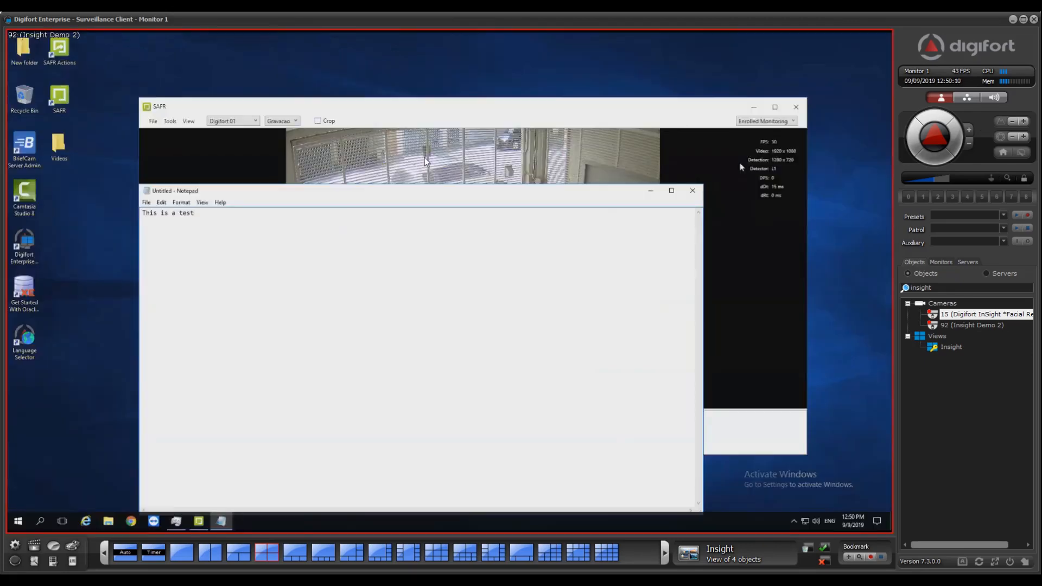
{"action": "left_click", "coordinate": [266, 552]}
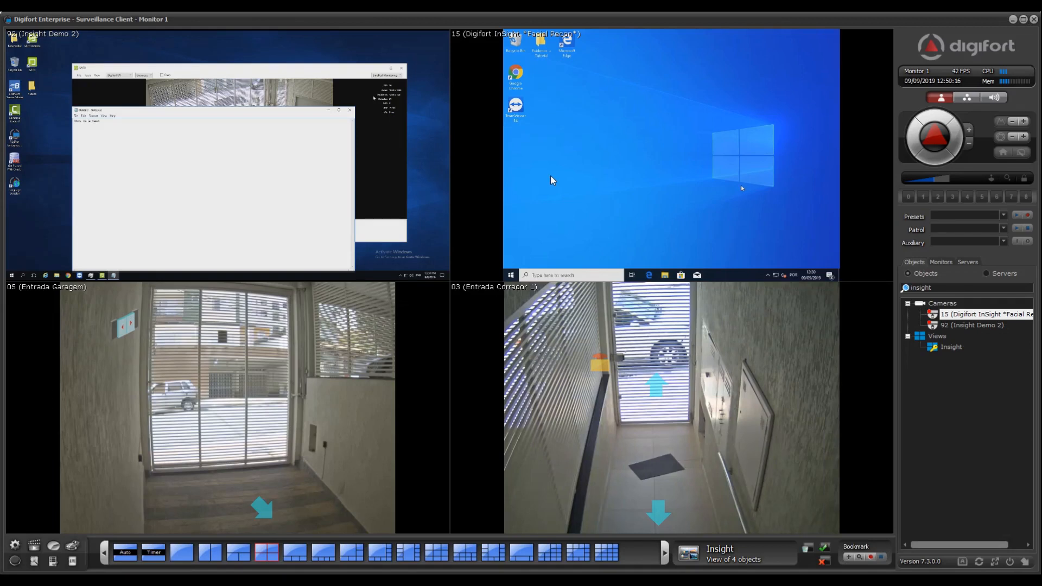
From Insight Demo 2's context menu, start multi-camera media playback from 1 minute ago
{"action": "right_click", "coordinate": [373, 180]}
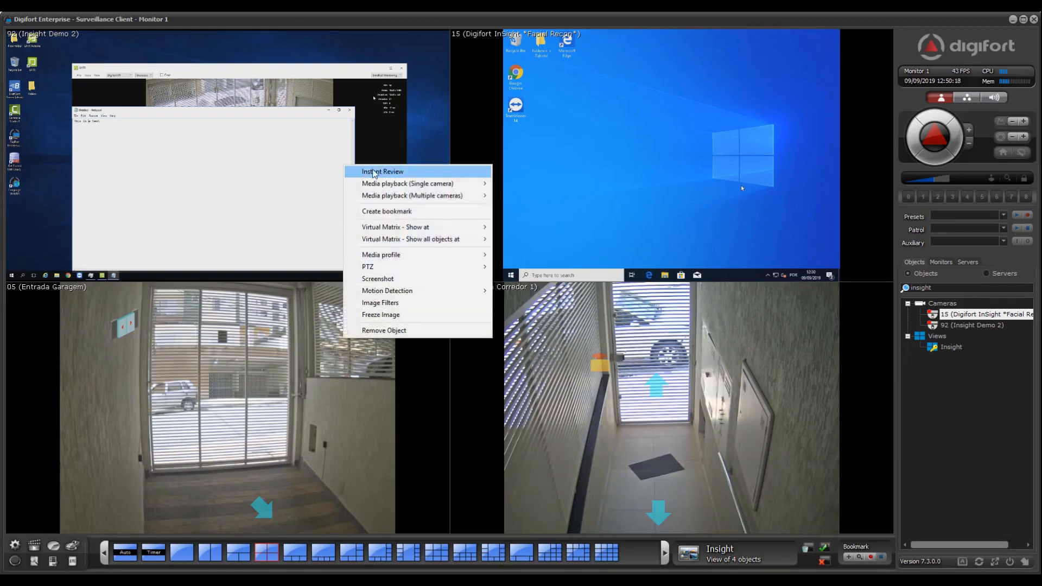
{"action": "mouse_move", "coordinate": [412, 195]}
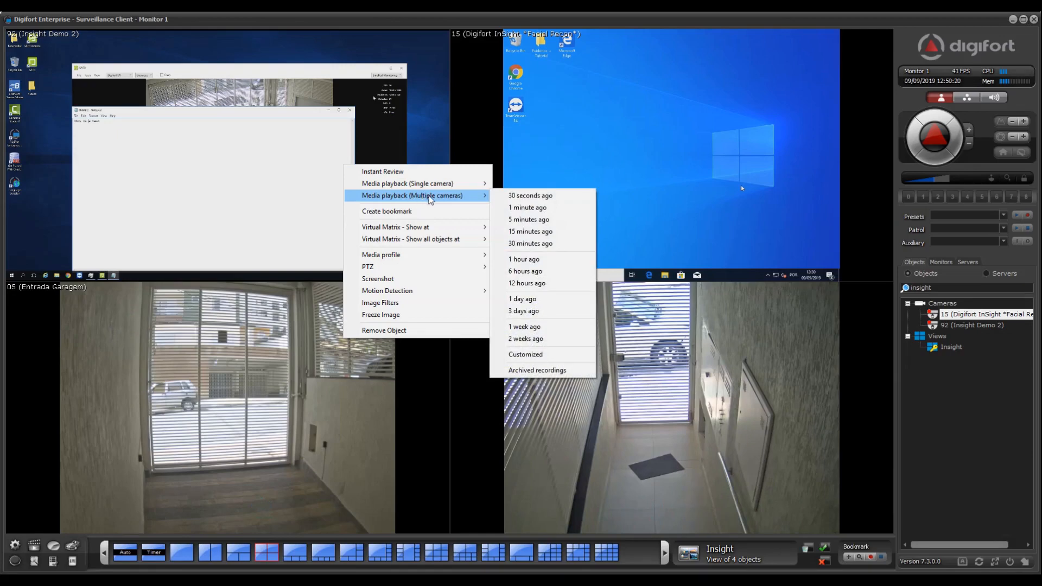
{"action": "mouse_move", "coordinate": [527, 207]}
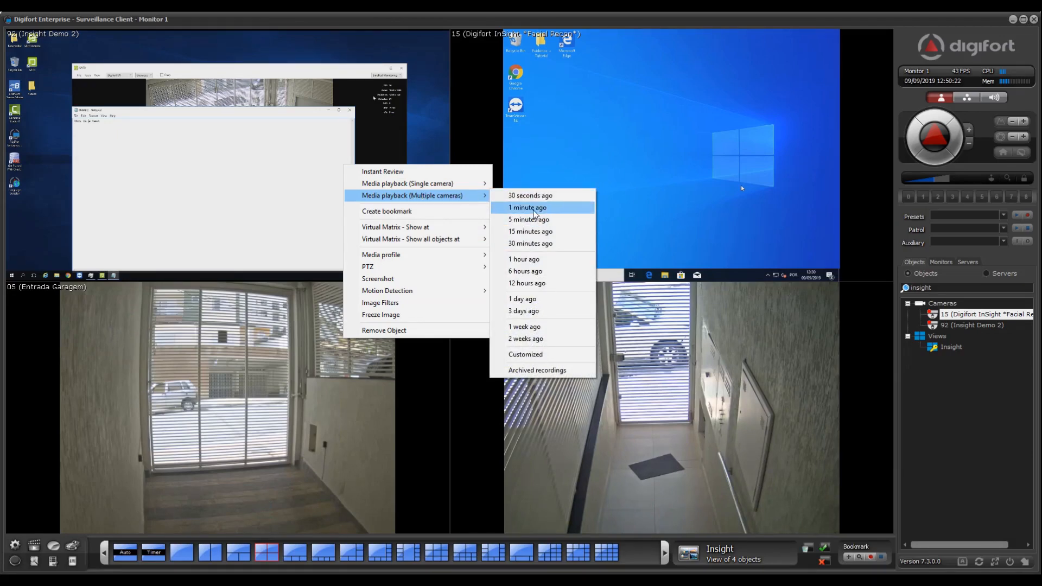
{"action": "left_click", "coordinate": [527, 207]}
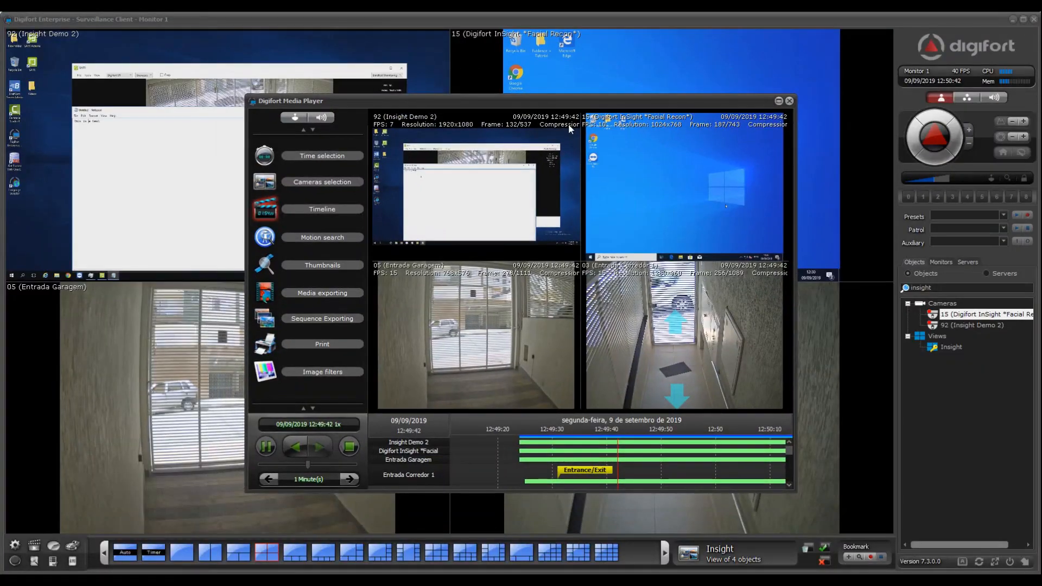
Enlarge the Media Player window, then close it to return to the live grid
{"action": "left_click_drag", "start_coordinate": [289, 101], "coordinate": [136, 67]}
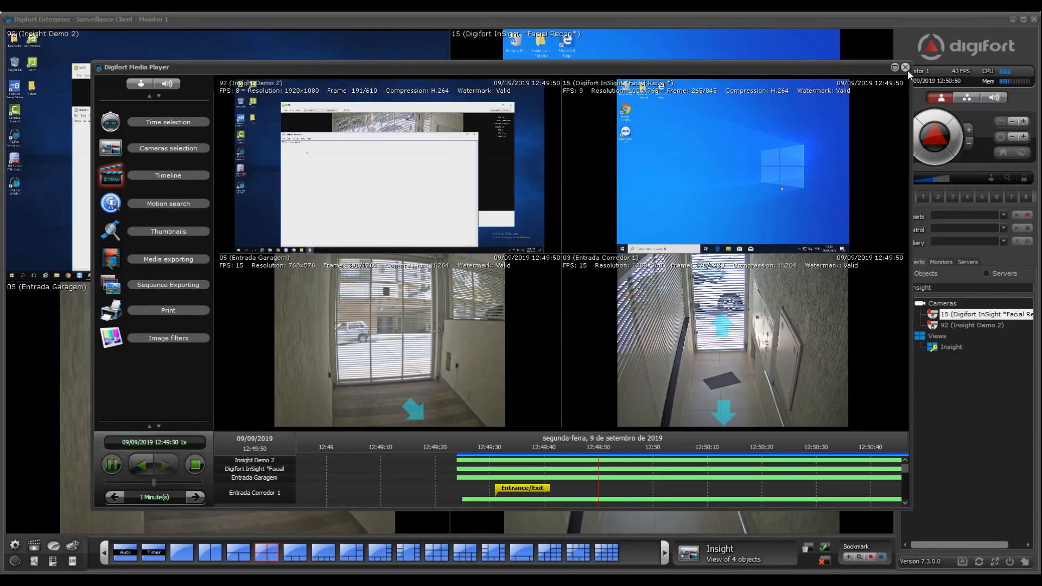
{"action": "left_click", "coordinate": [905, 68]}
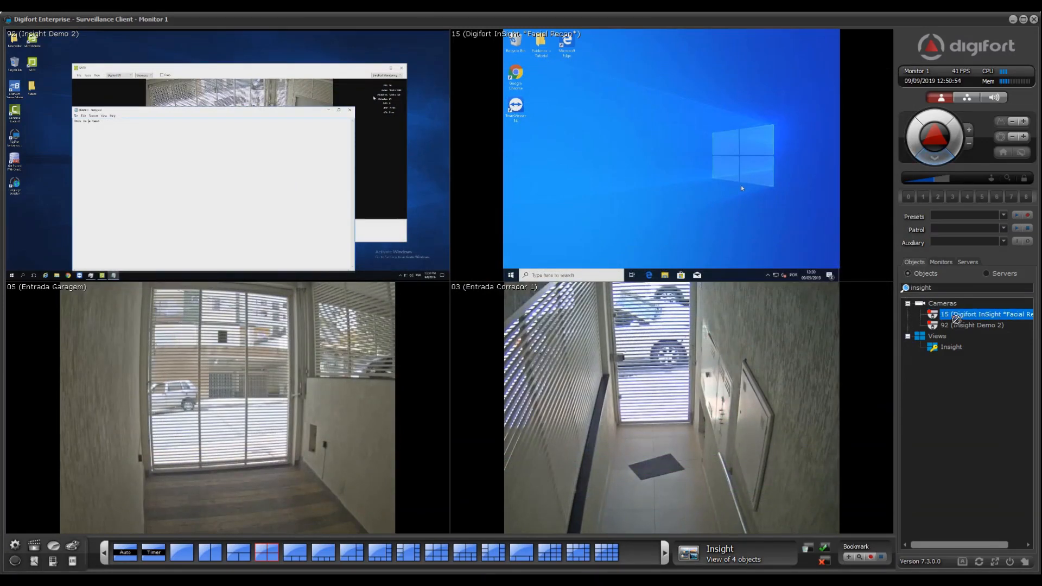
Select camera 15's desktop channel and open then dismiss the remote computer's app list
{"action": "left_click", "coordinate": [671, 153]}
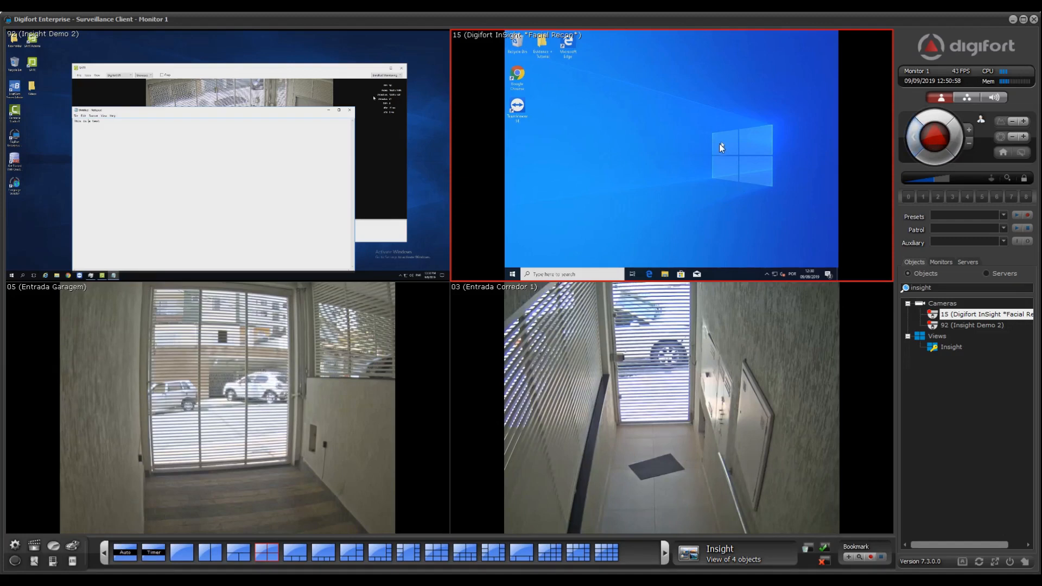
{"action": "left_click", "coordinate": [512, 273]}
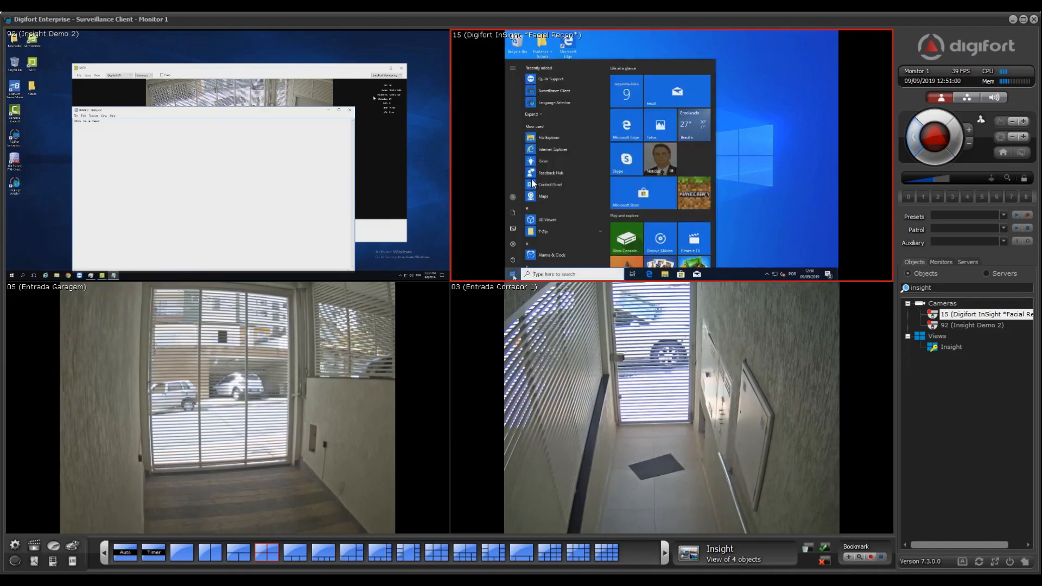
{"action": "left_click", "coordinate": [512, 274]}
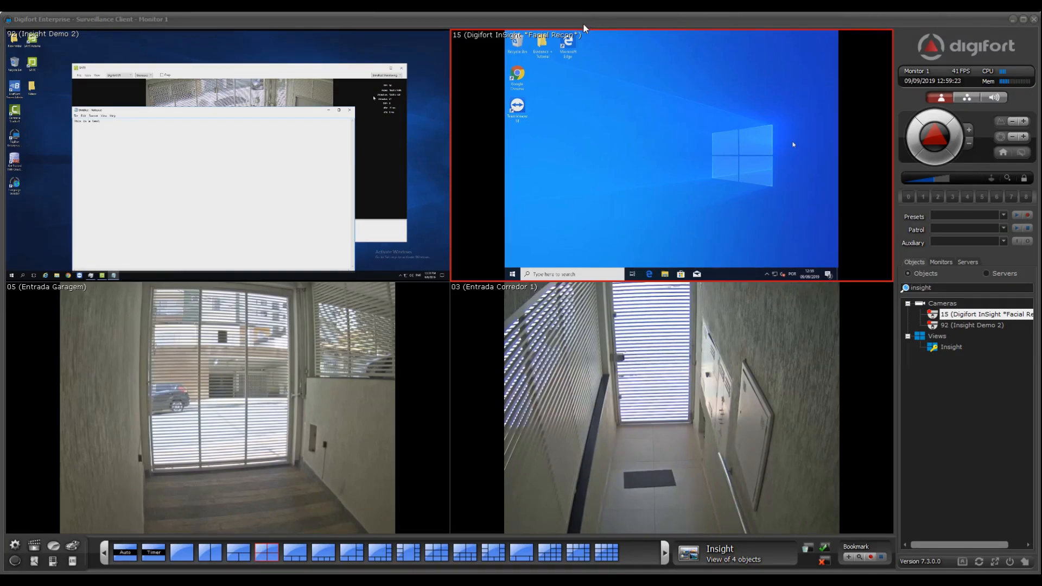
{"action": "mouse_move", "coordinate": [592, 117]}
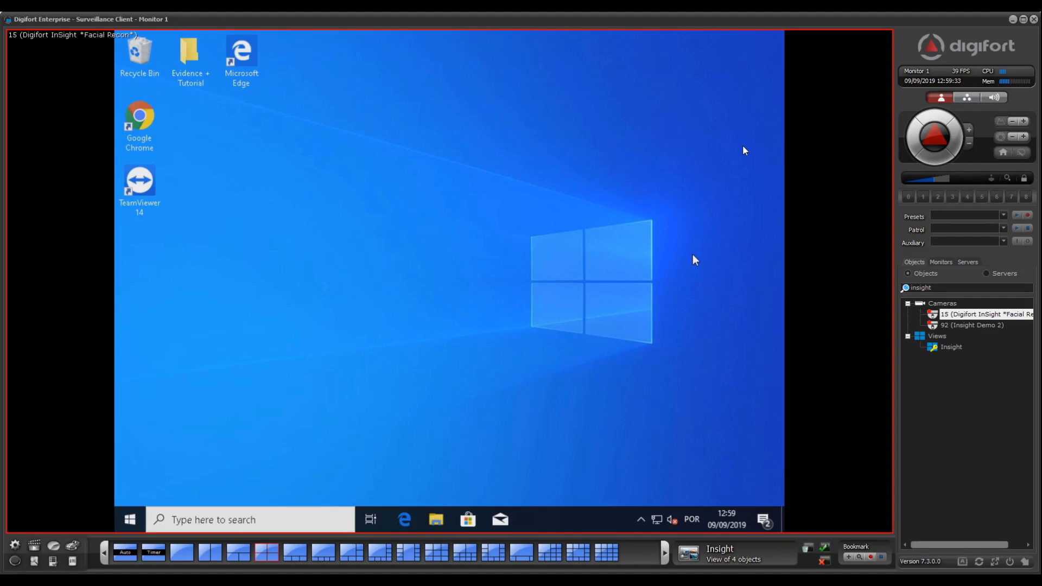
{"action": "mouse_move", "coordinate": [265, 485]}
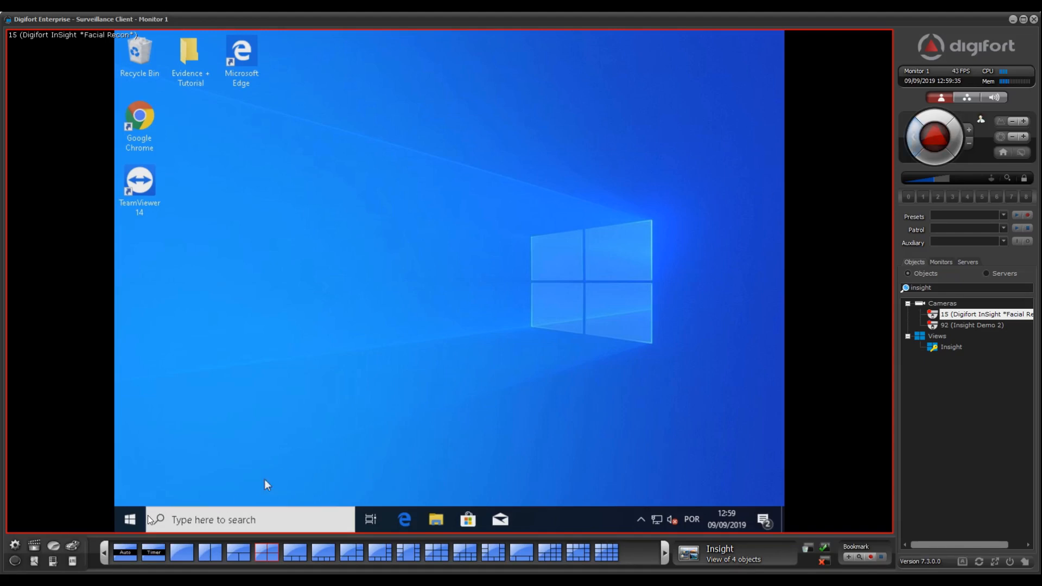
Search 'notepad' in the remote Start menu, launch it and enter 'kajsdhakjsdhsakj'
{"action": "left_click", "coordinate": [129, 520]}
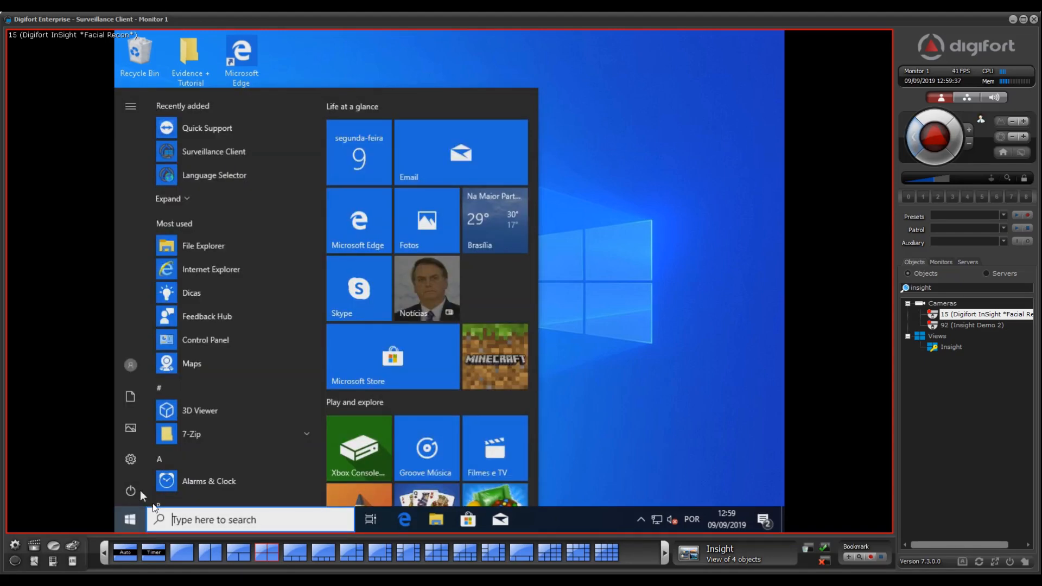
{"action": "type", "text": "notep"}
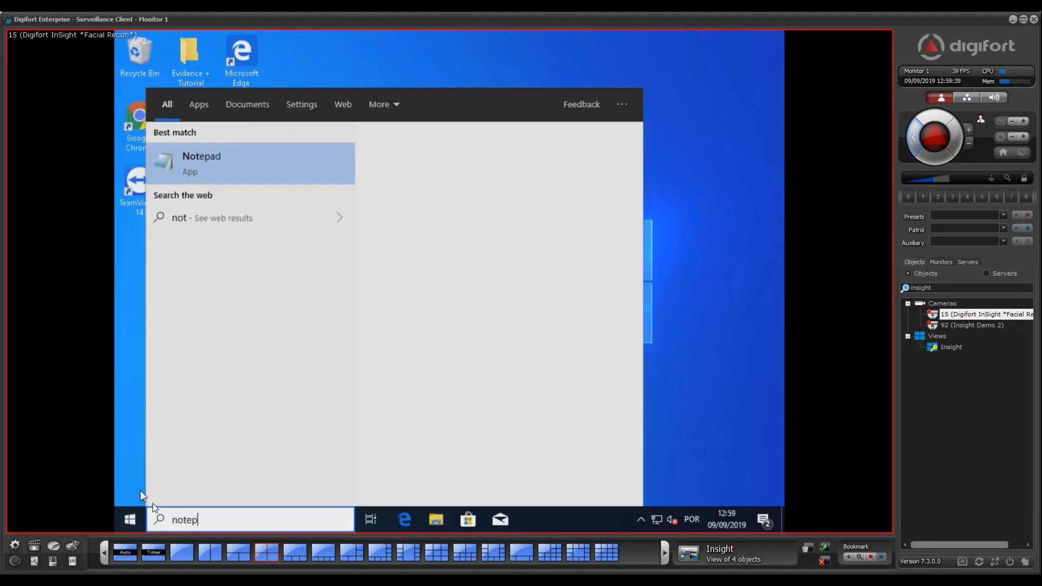
{"action": "type", "text": "ad"}
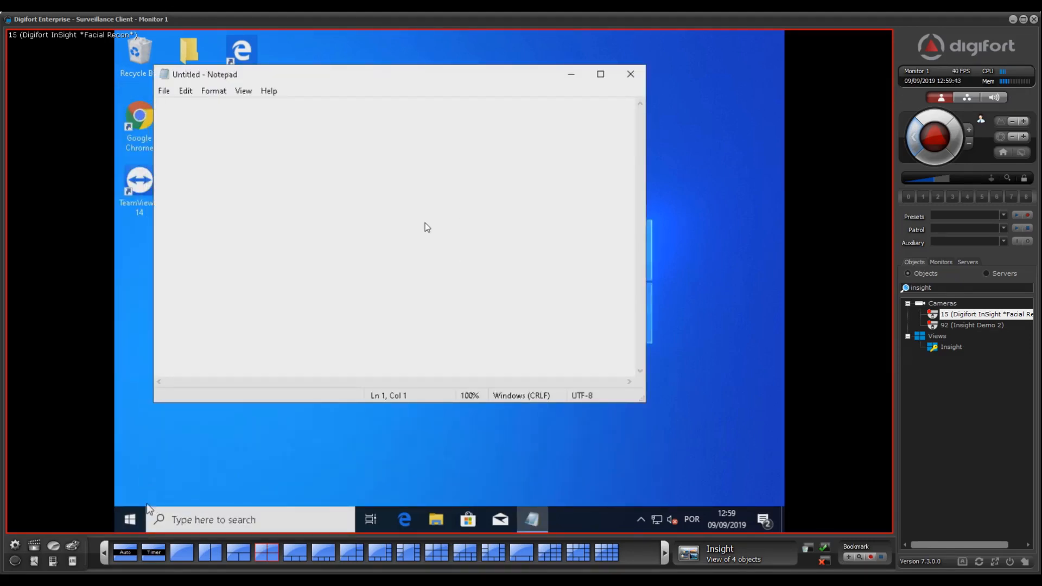
{"action": "type", "text": "kajsdhakjsdhsakj"}
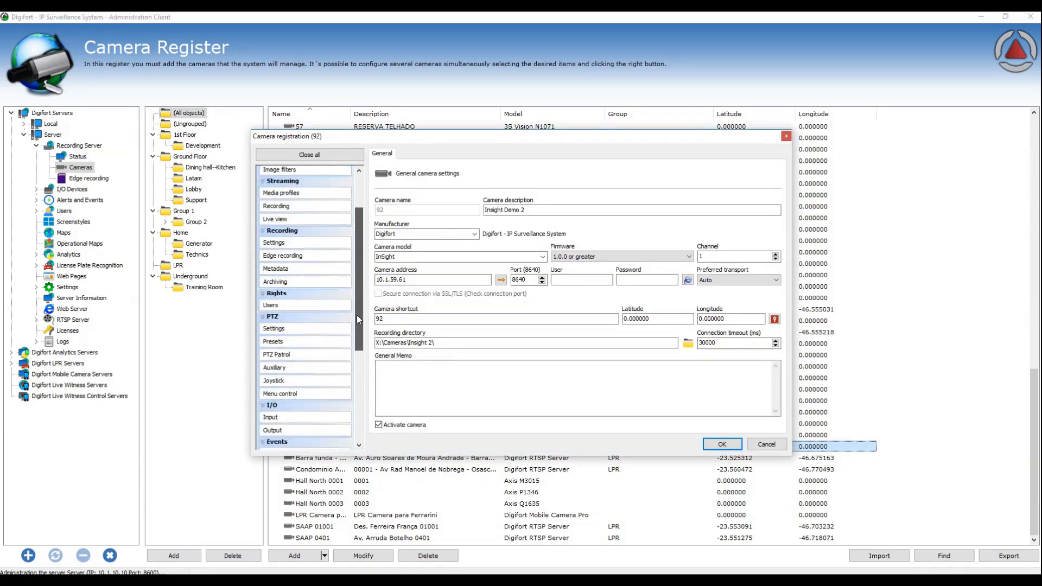
Grant Administradores do Sistema PTZ rights on camera 92 under Rights > Users and confirm with OK
{"action": "left_click", "coordinate": [269, 266]}
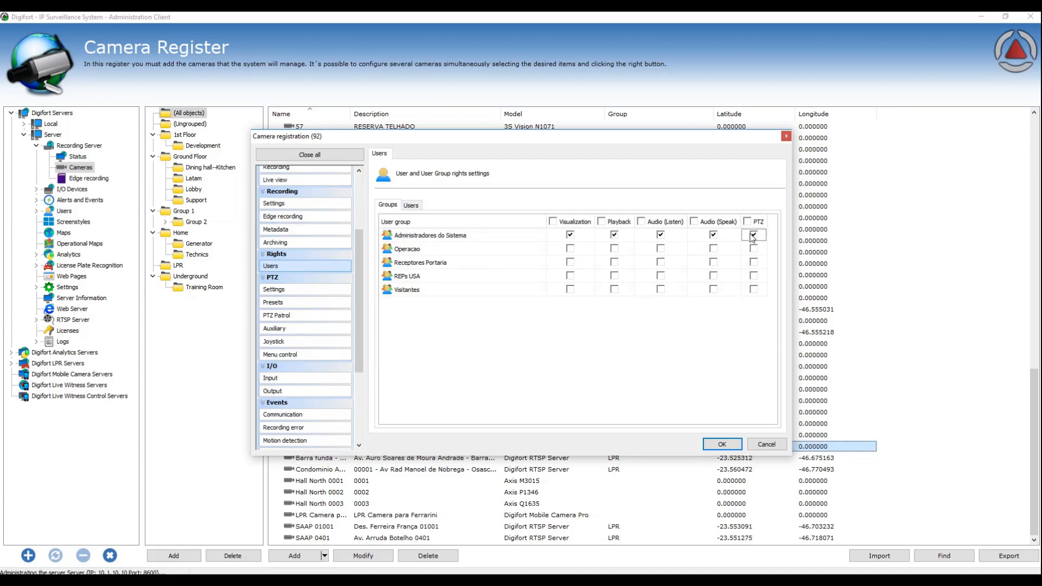
{"action": "left_click", "coordinate": [721, 444]}
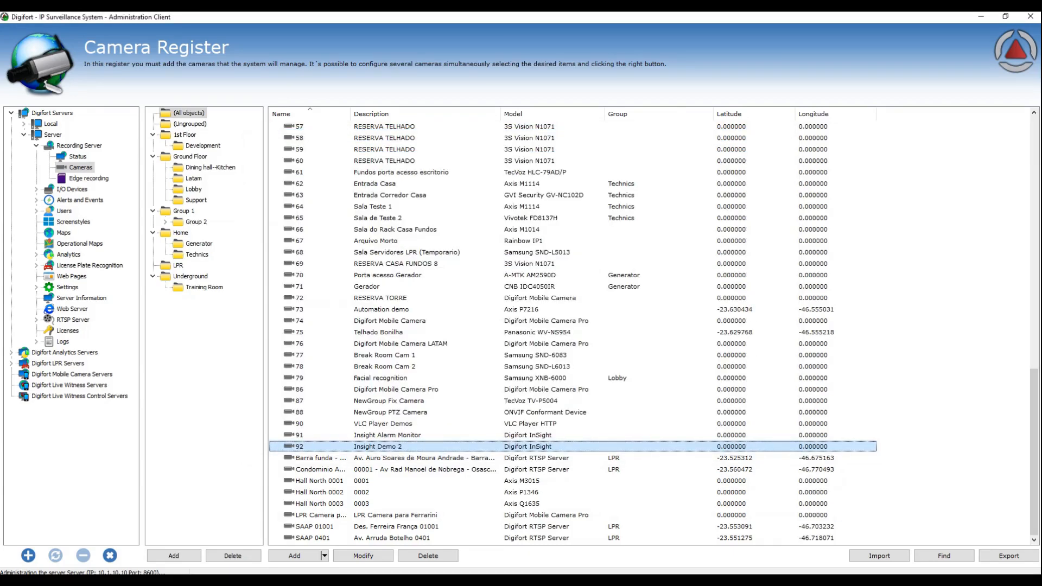